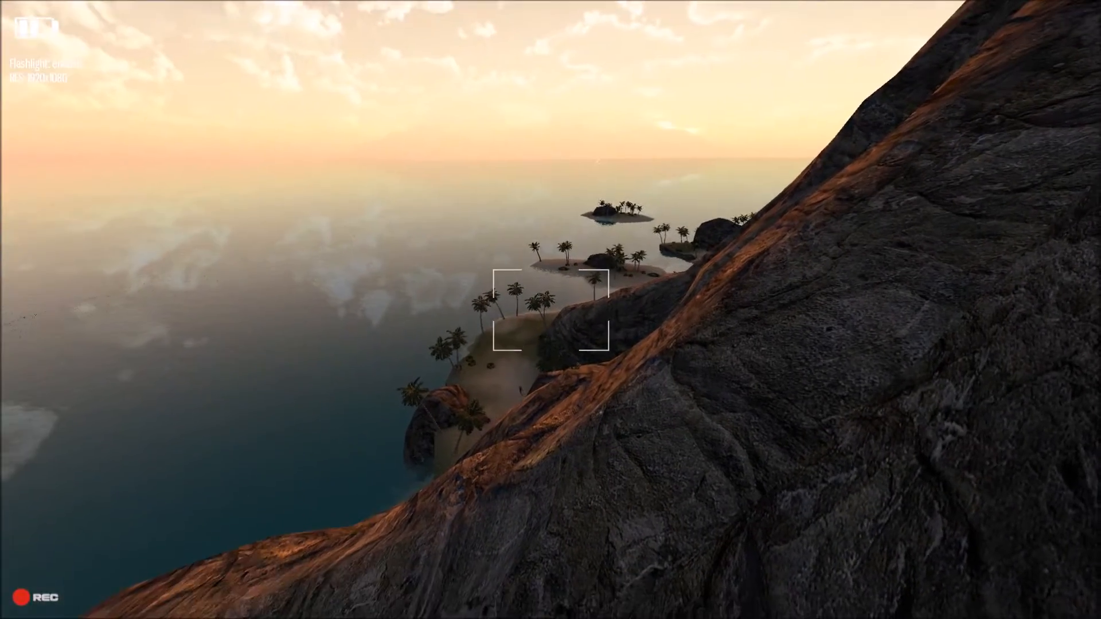
pyautogui.moveTo(551, 310)
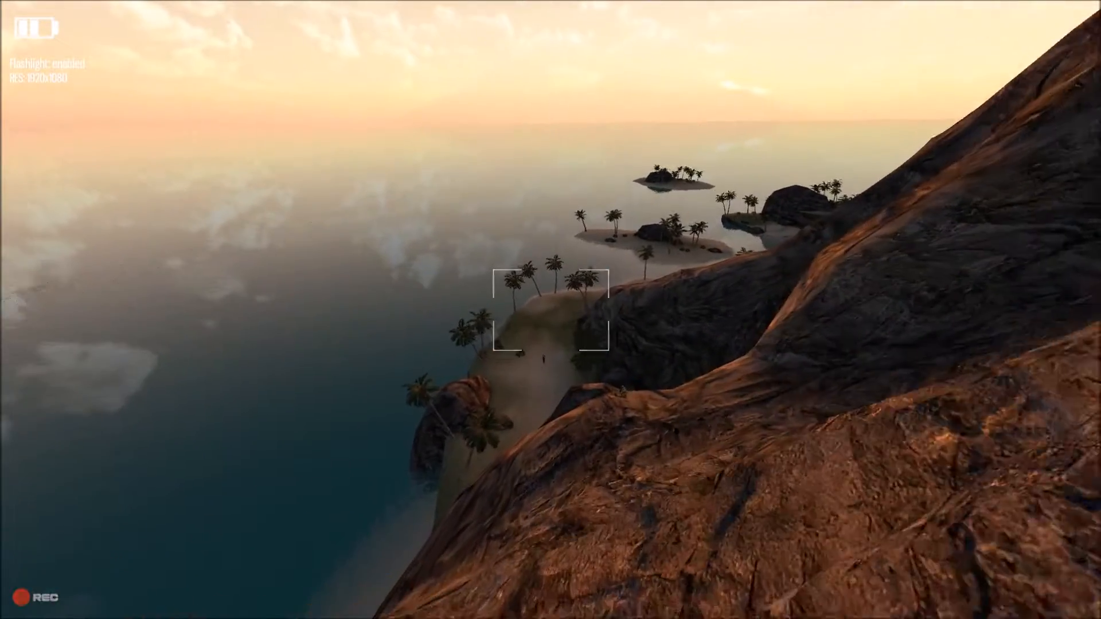
pyautogui.moveTo(551, 309)
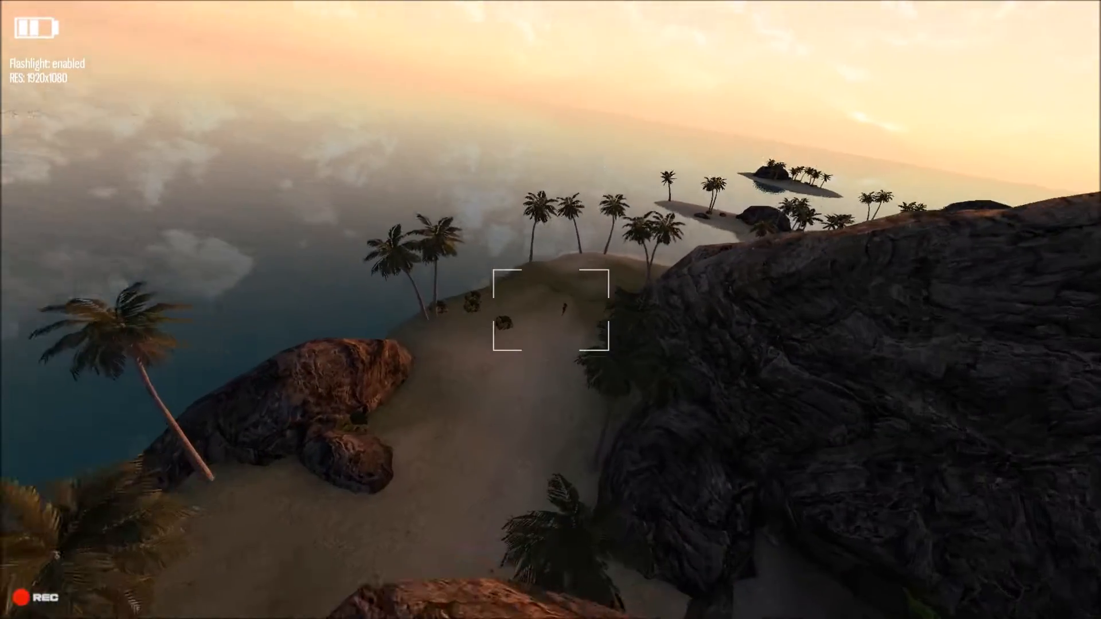
pyautogui.moveTo(551, 309)
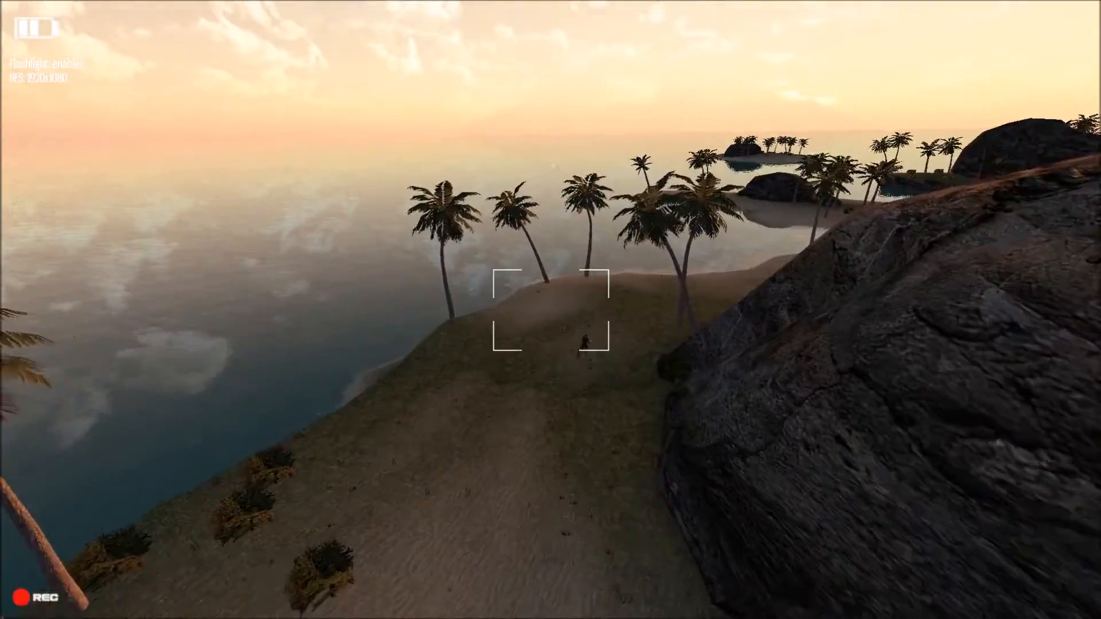
pyautogui.moveTo(550, 310)
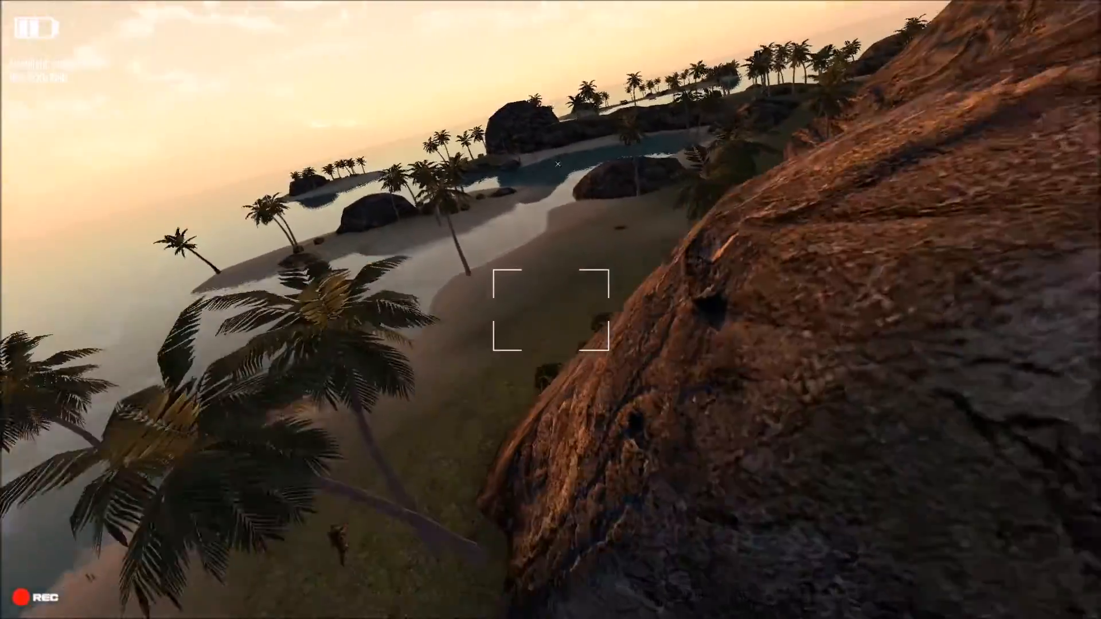
pyautogui.moveTo(551, 310)
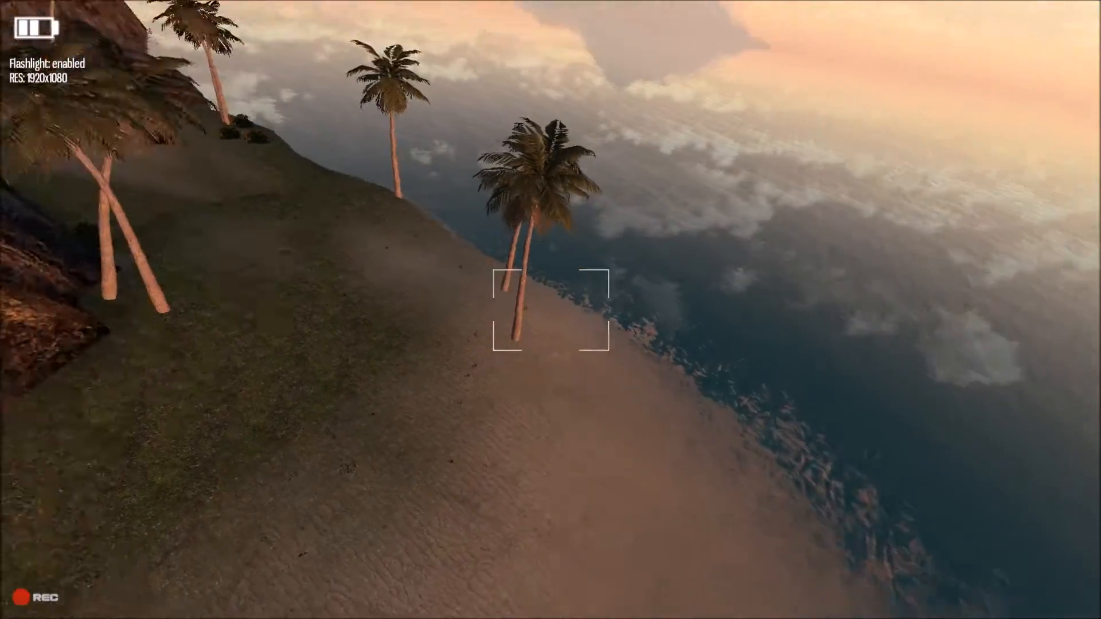
pyautogui.moveTo(550, 310)
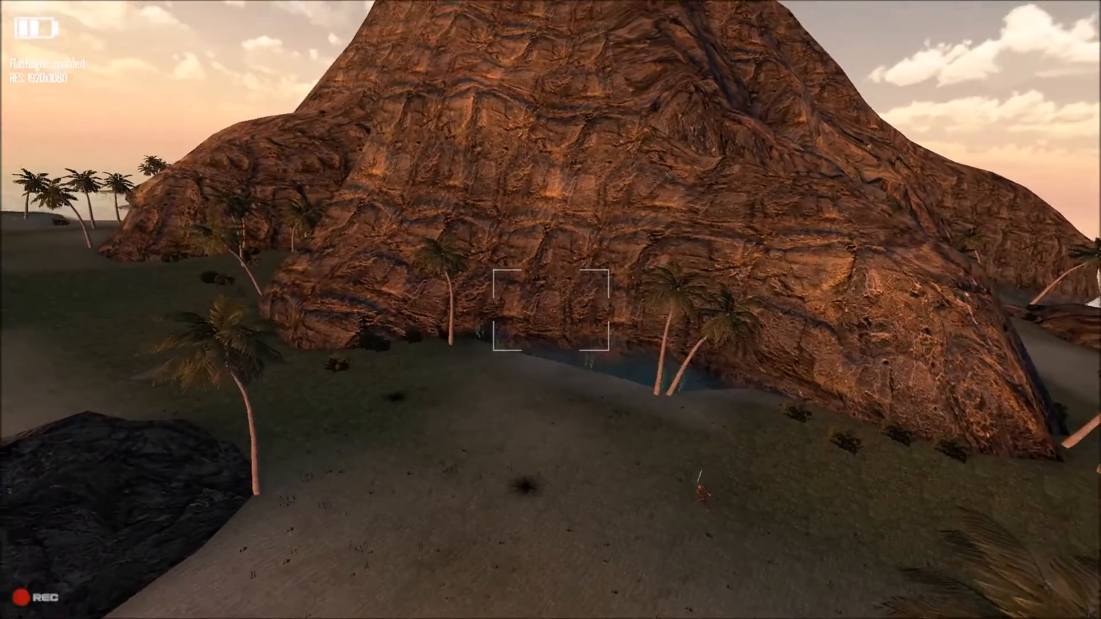